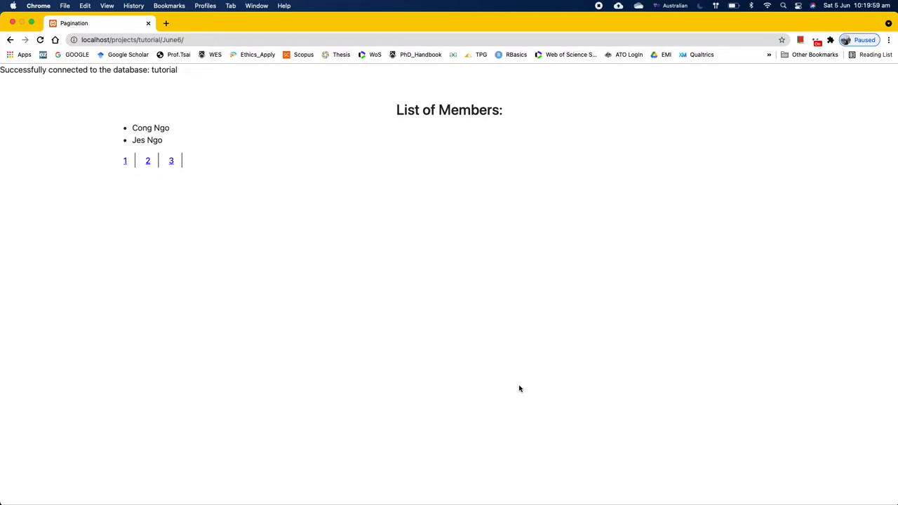
mouse_move(363, 241)
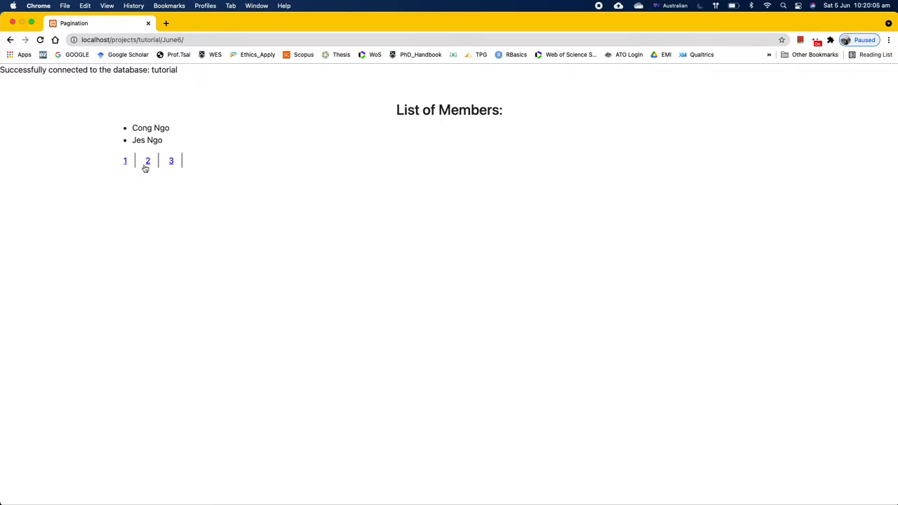
mouse_move(147, 160)
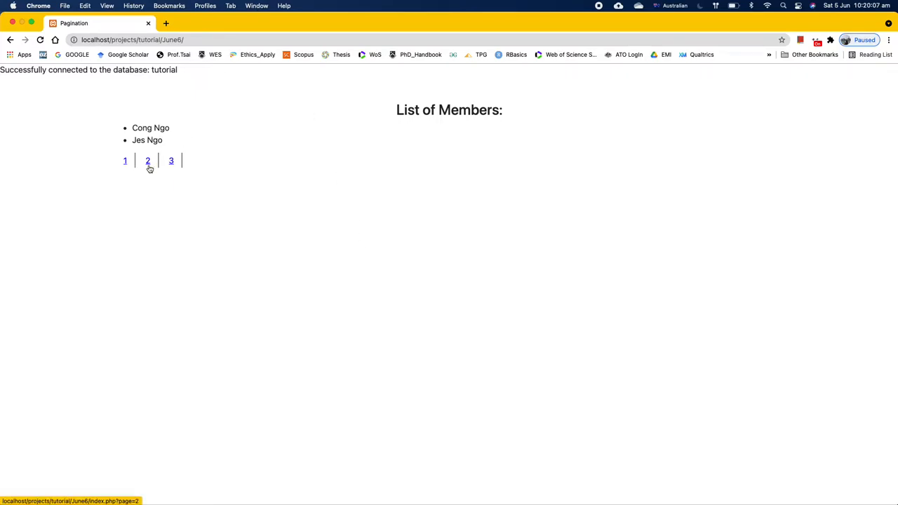
click(147, 160)
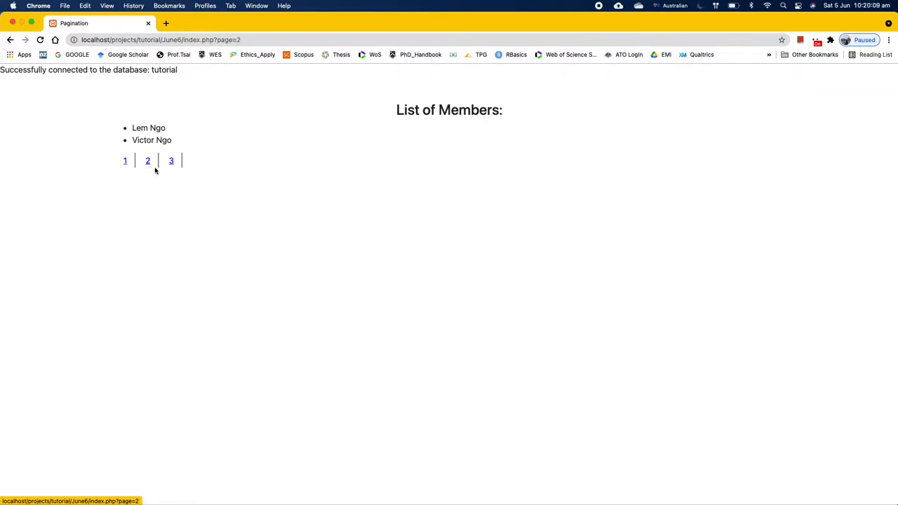
mouse_move(151, 169)
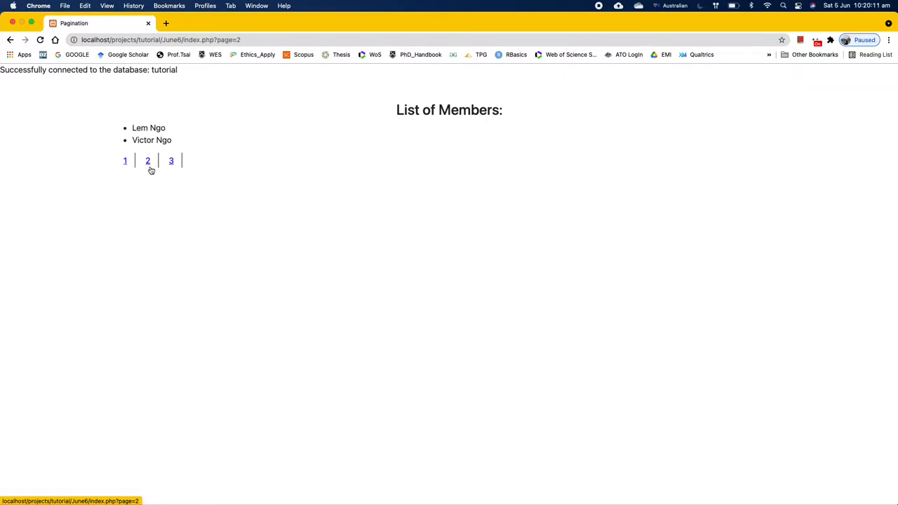
mouse_move(138, 171)
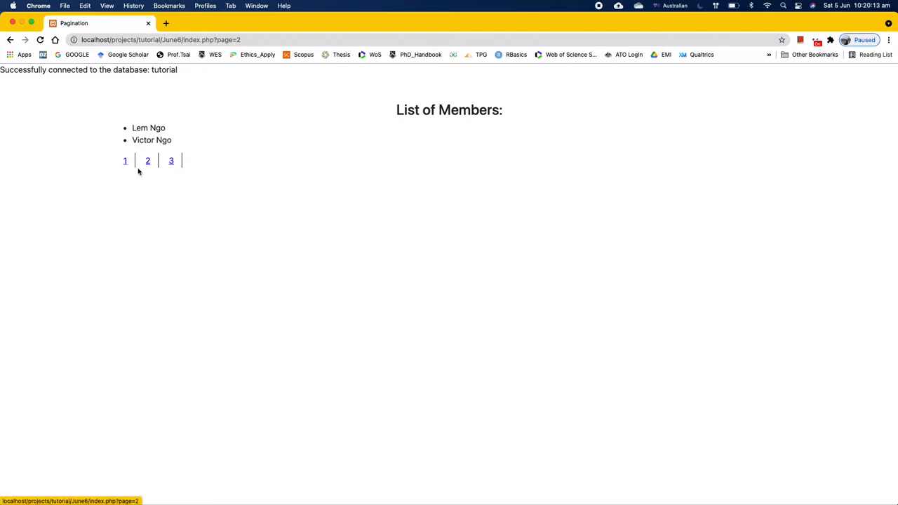
mouse_move(148, 160)
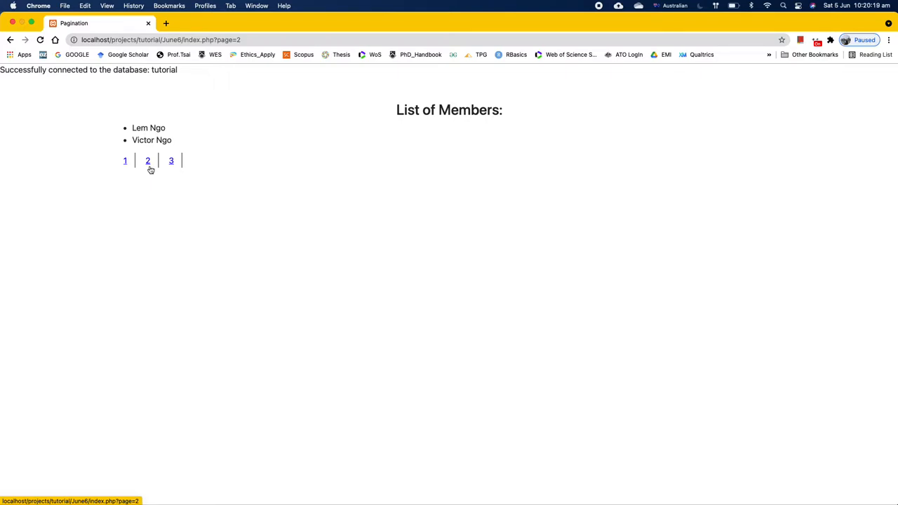
mouse_move(148, 185)
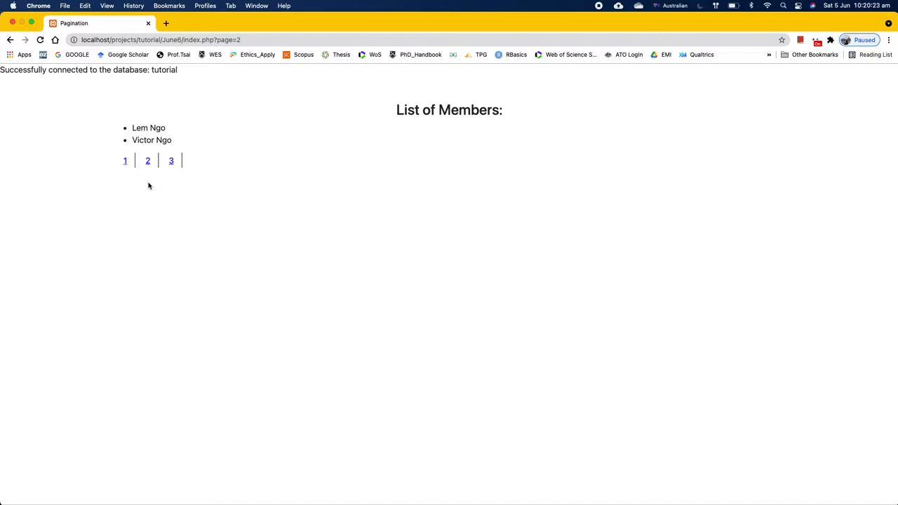
mouse_move(166, 184)
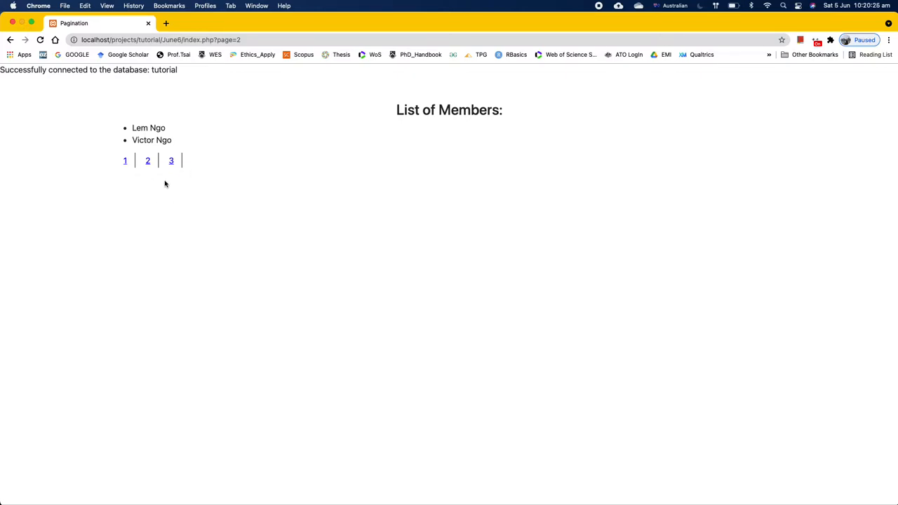
mouse_move(147, 163)
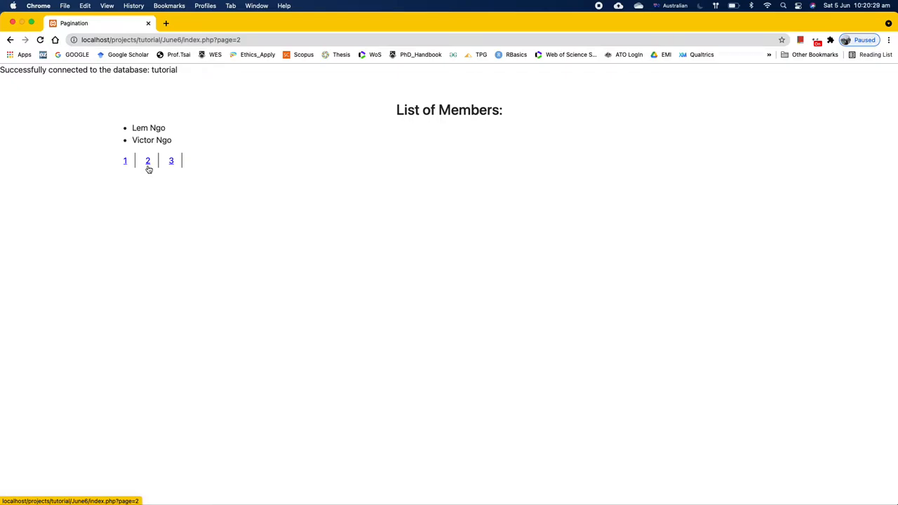
mouse_move(148, 161)
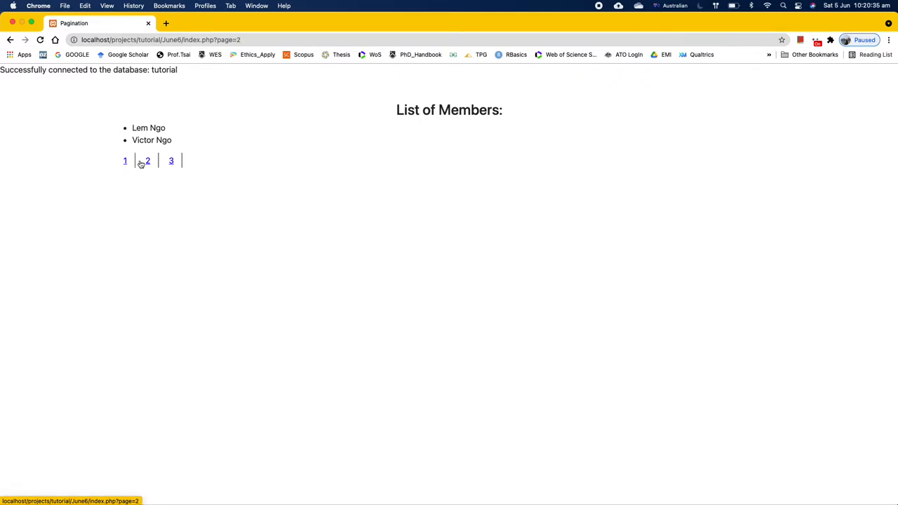
mouse_move(147, 161)
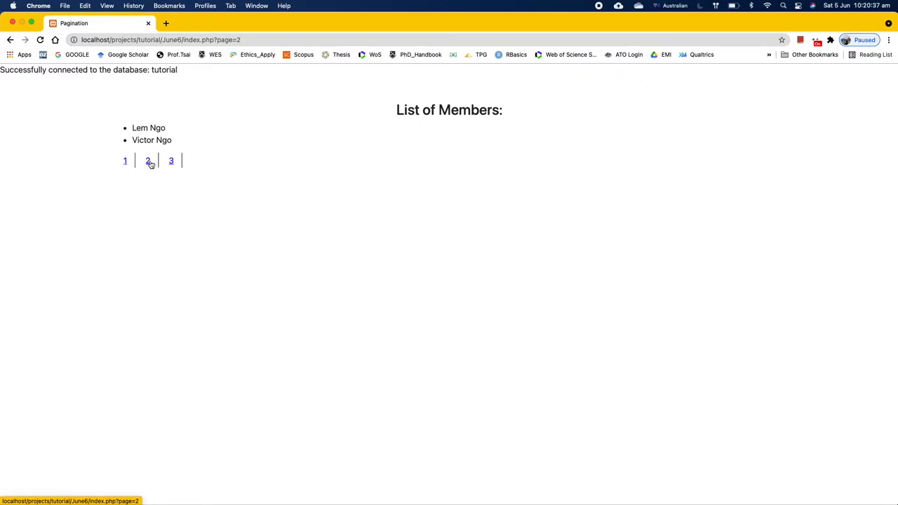
mouse_move(146, 165)
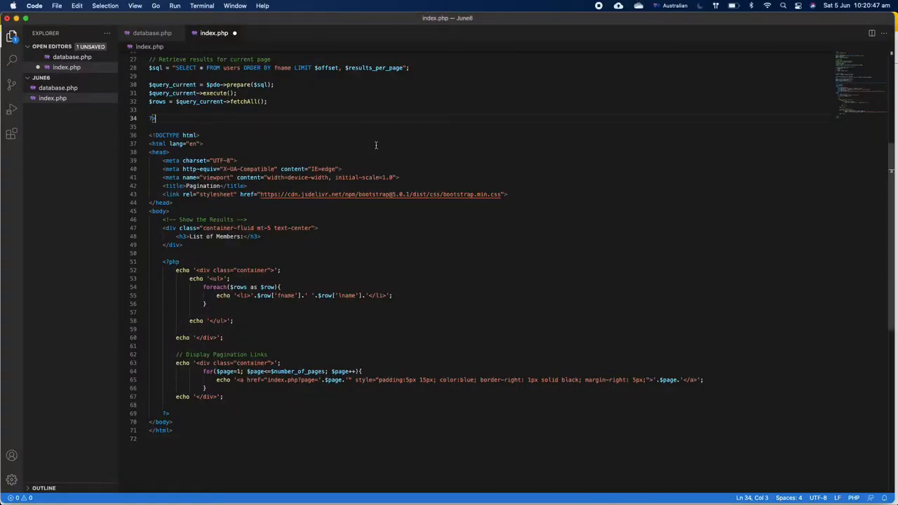
Step: Add class="'.$active.'" to the echoed pagination <a> tag before href
click(259, 253)
text( class="'.)
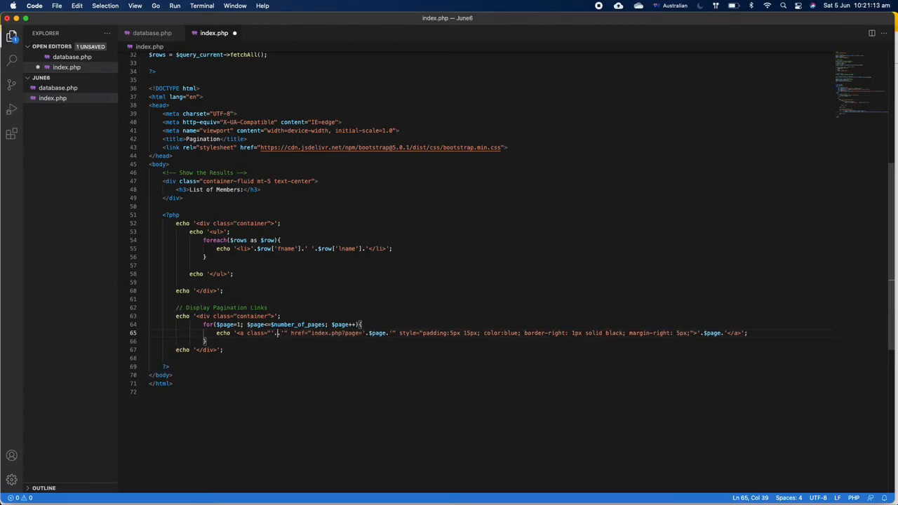
text(active)
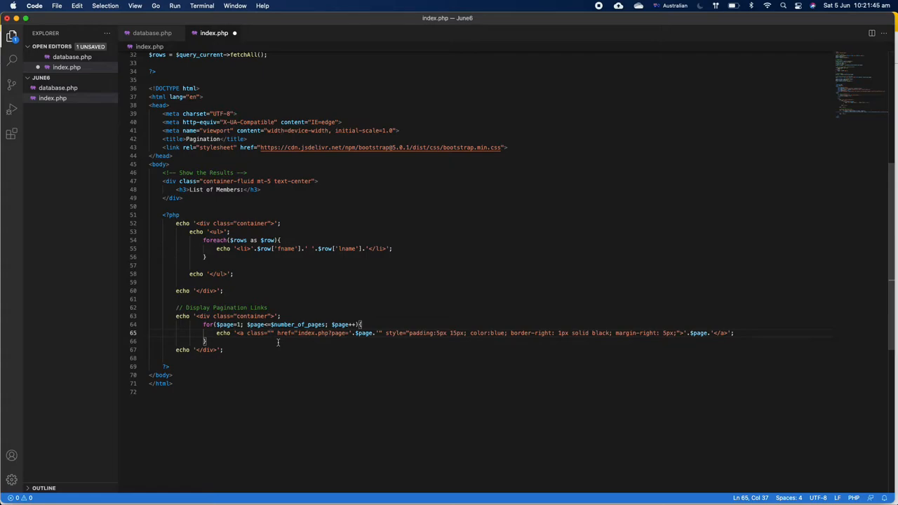
text(?)
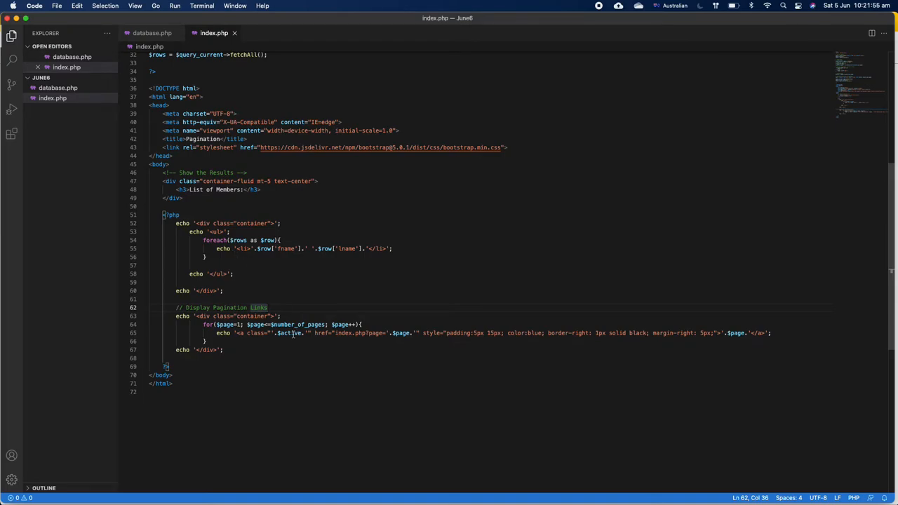
mouse_move(266, 272)
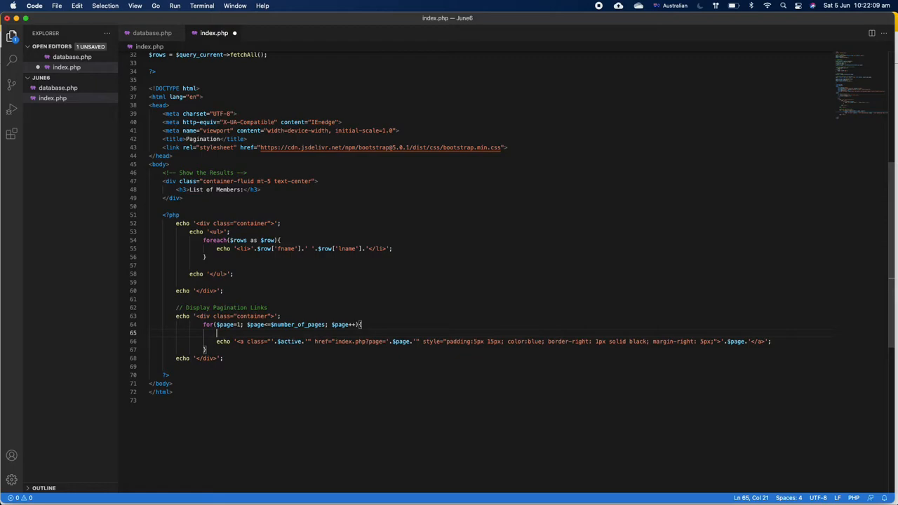
Step: Start an if($_GET['page'] == condition above the link echo in the loop
text(if())
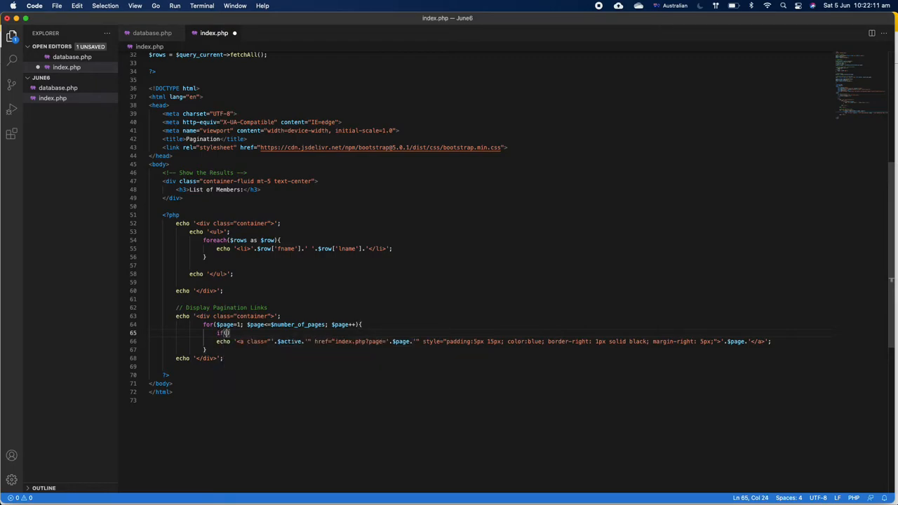
text($)
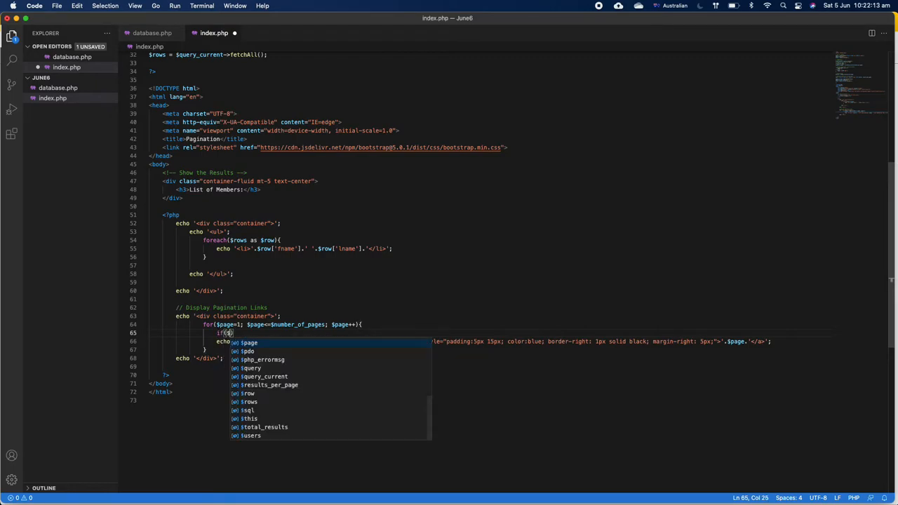
text($_GET['page)
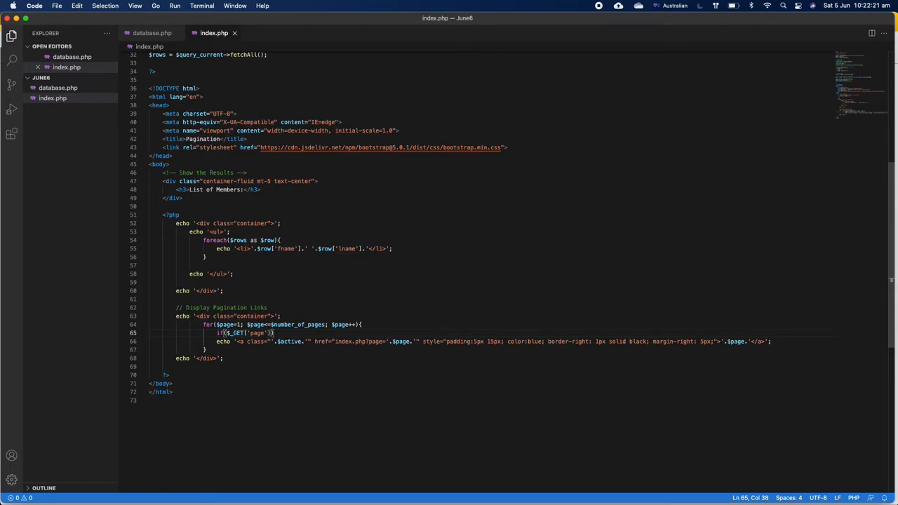
text(==)
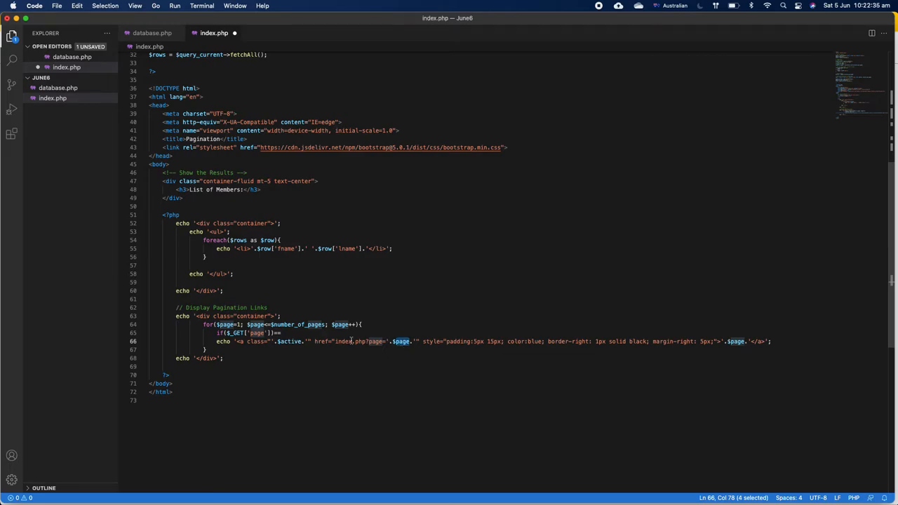
scroll(up, 3)
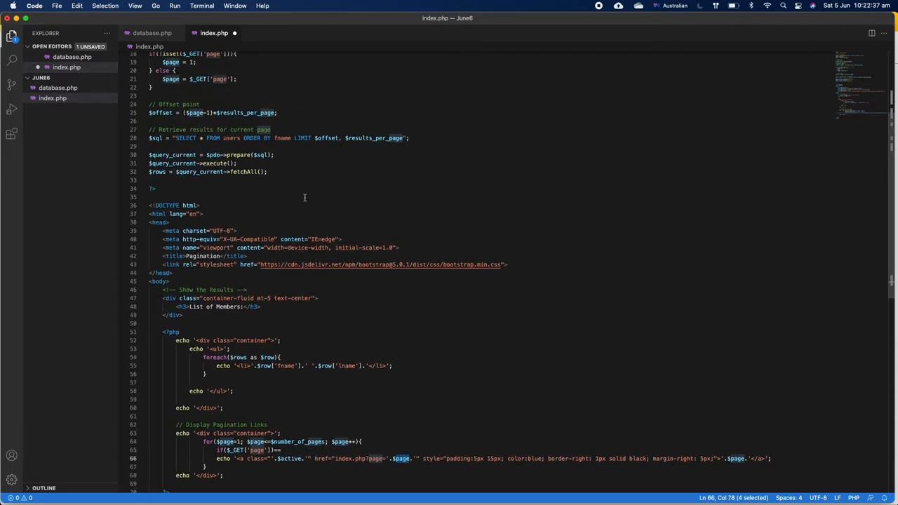
scroll(up, 3)
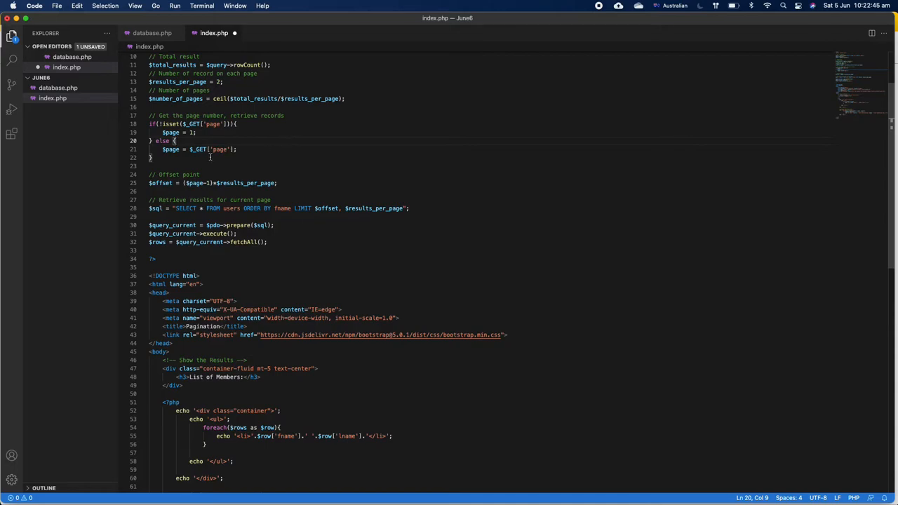
double_click(171, 149)
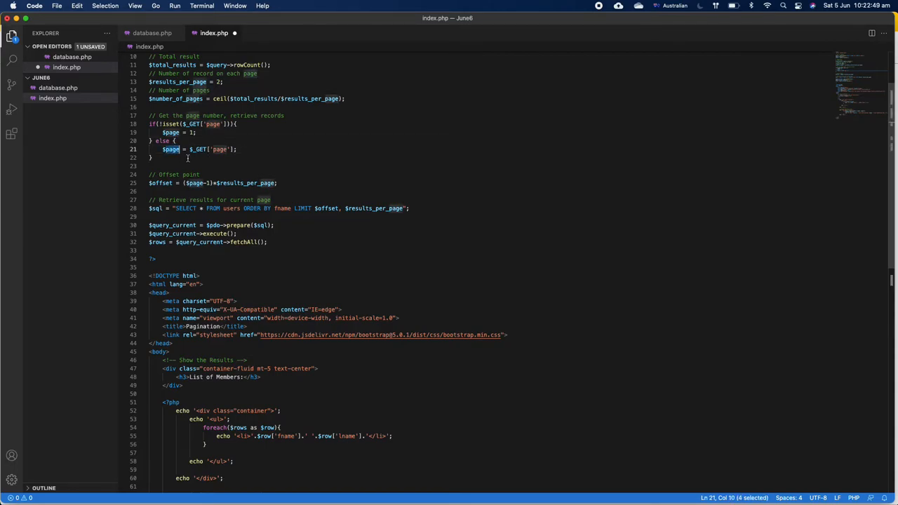
scroll(down, 3)
text(if($_GET['page'])== $page;)
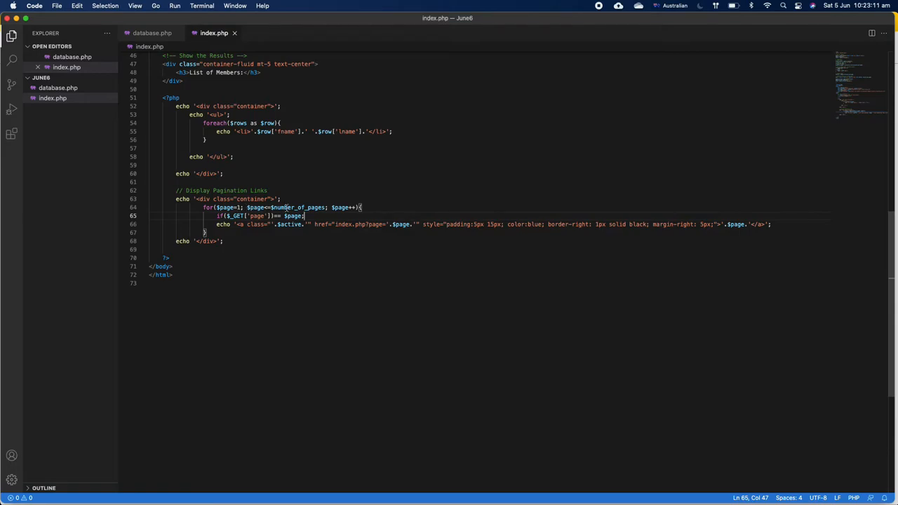
mouse_move(285, 240)
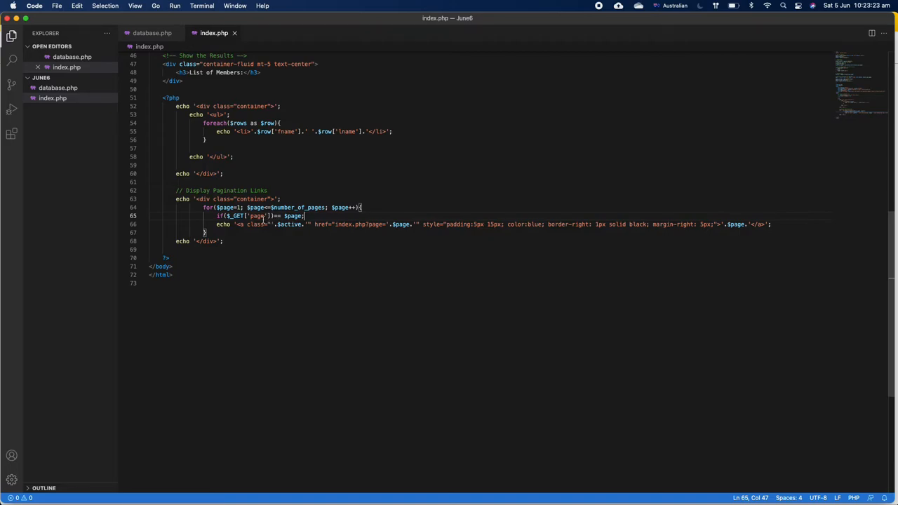
Step: Add an opening brace after the current-page if condition and begin $active inside it
double_click(258, 216)
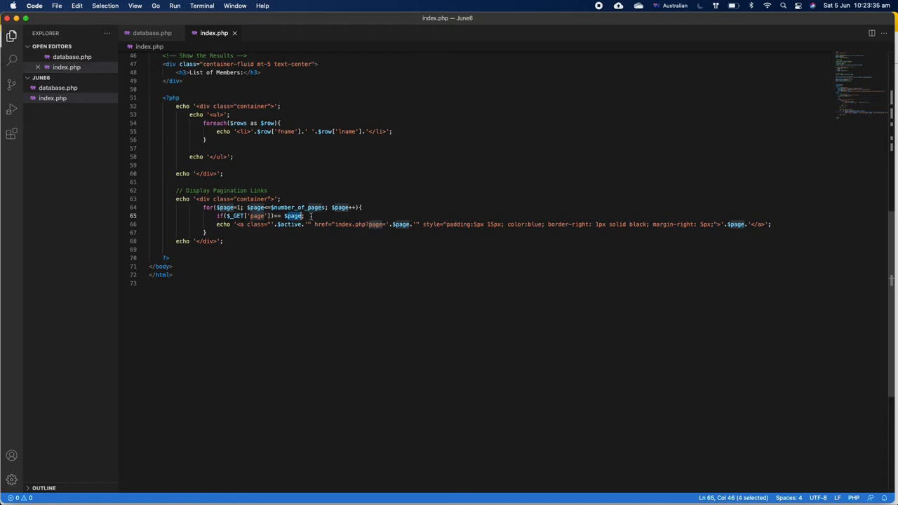
click(306, 216)
text())
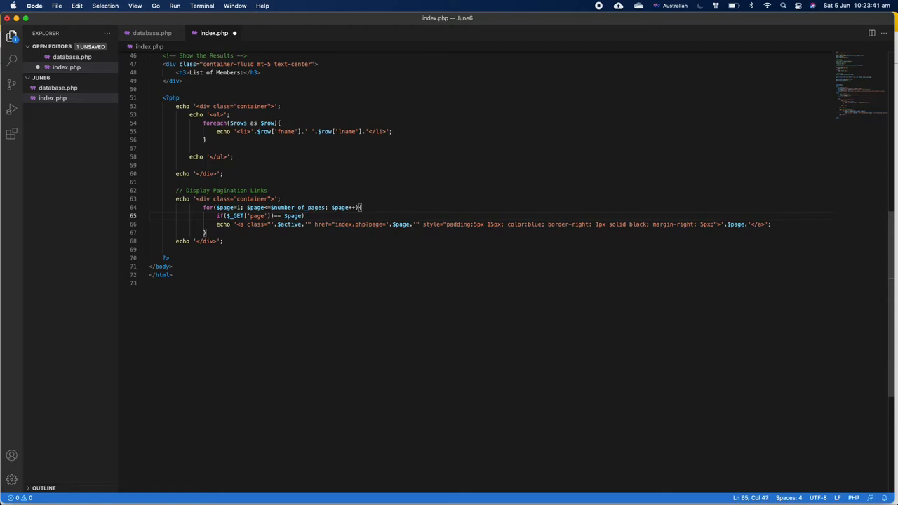
text($active)
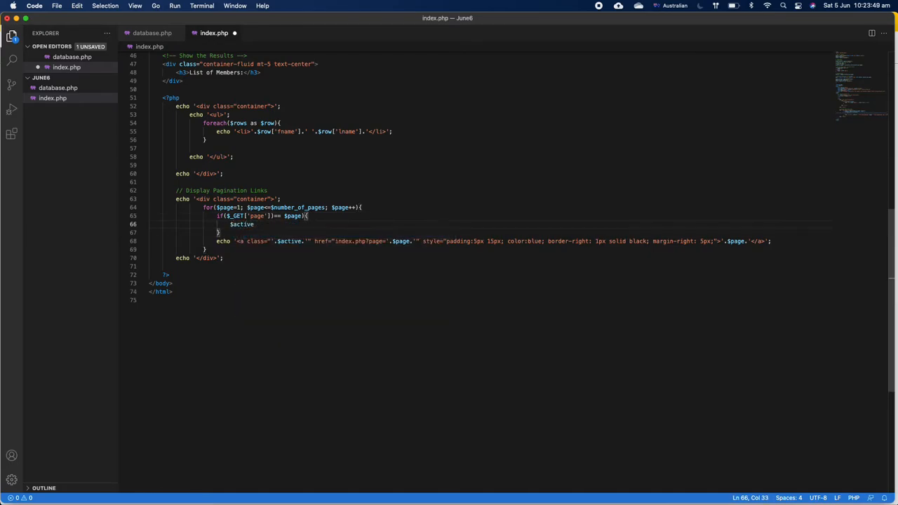
Step: Set $active = 'active' in the if branch and $active = "" in an else branch
text(= 'act)
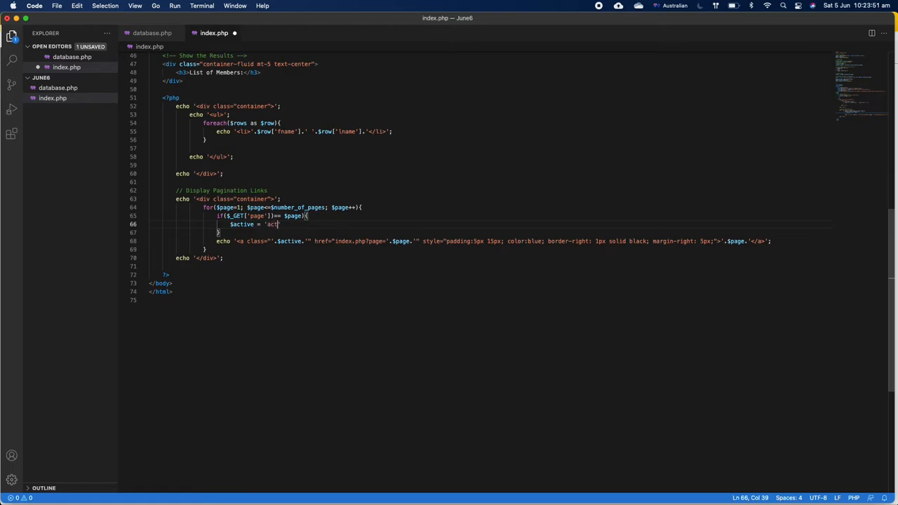
text(ive';)
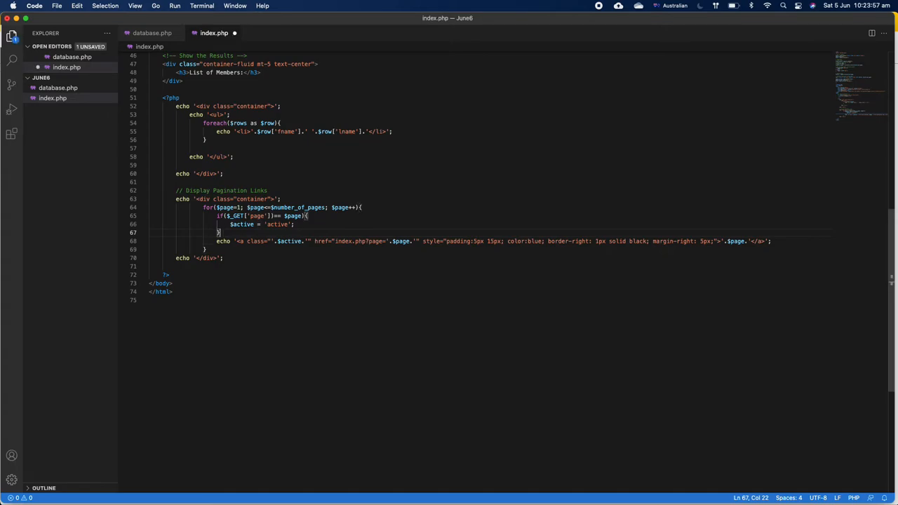
text(}else {)
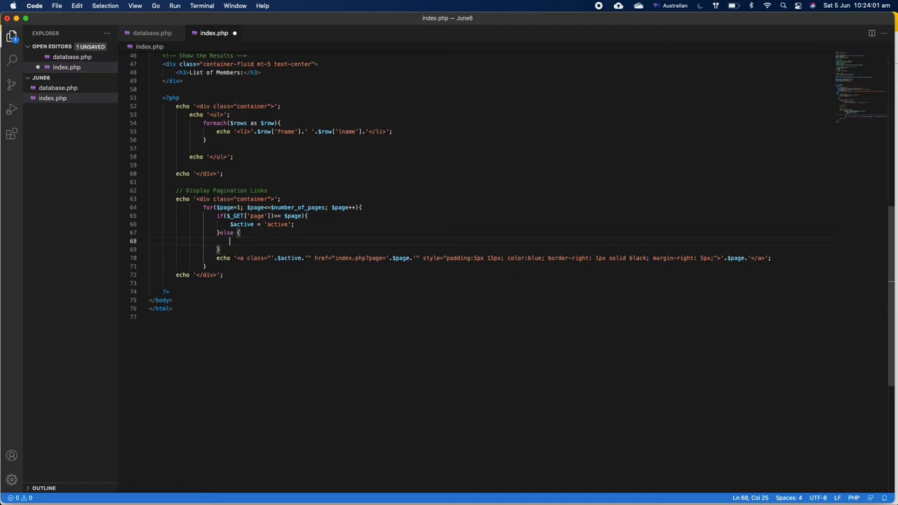
text($)
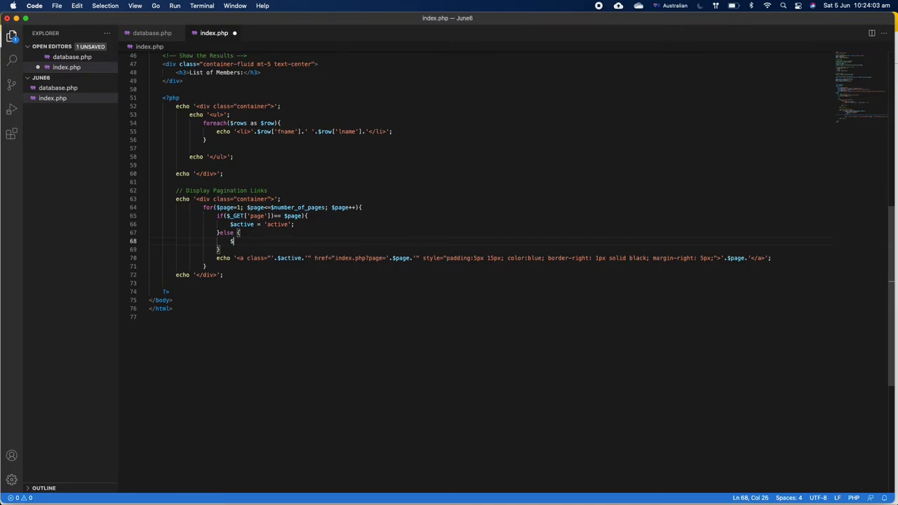
text($active)
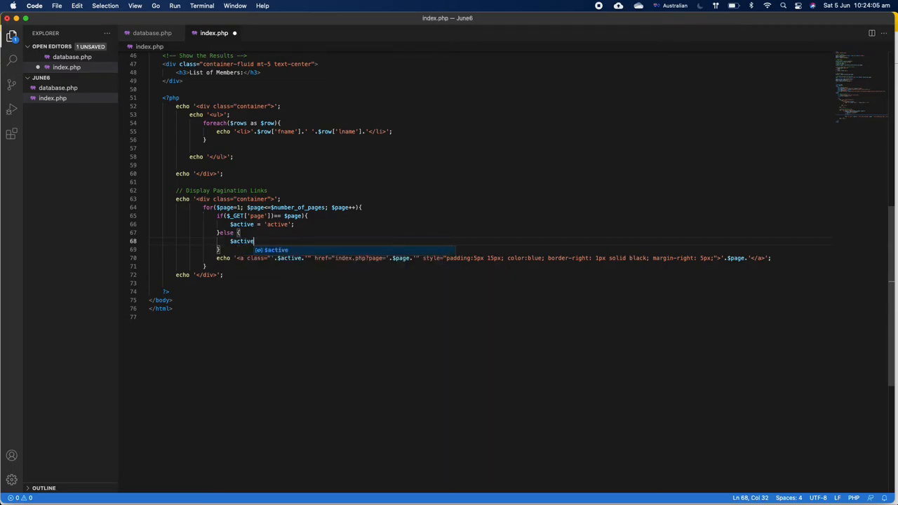
text(= "";)
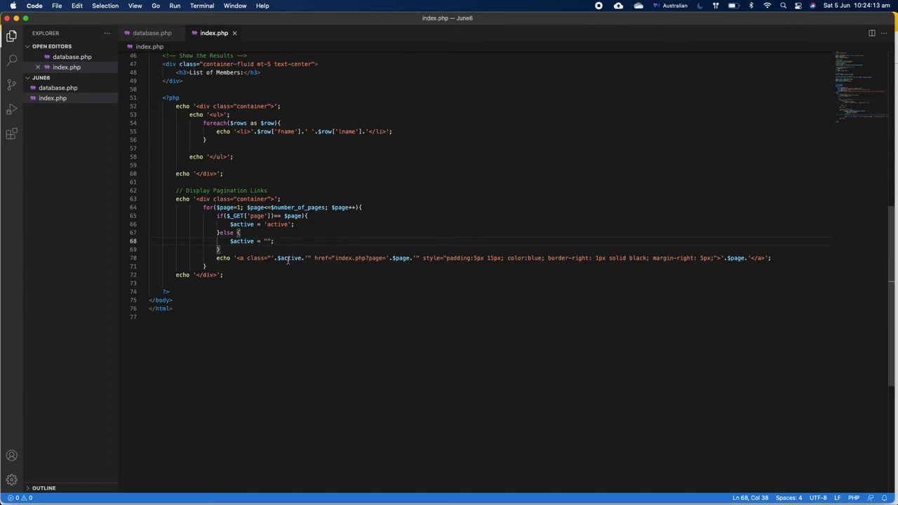
Step: Add a <style> block in the head with .active{ color: white; background: green
scroll(up, 3)
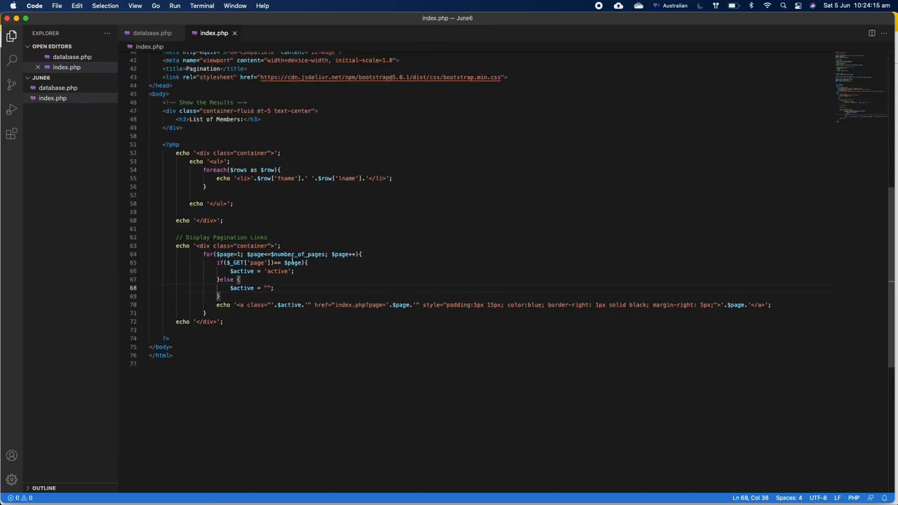
scroll(up, 3)
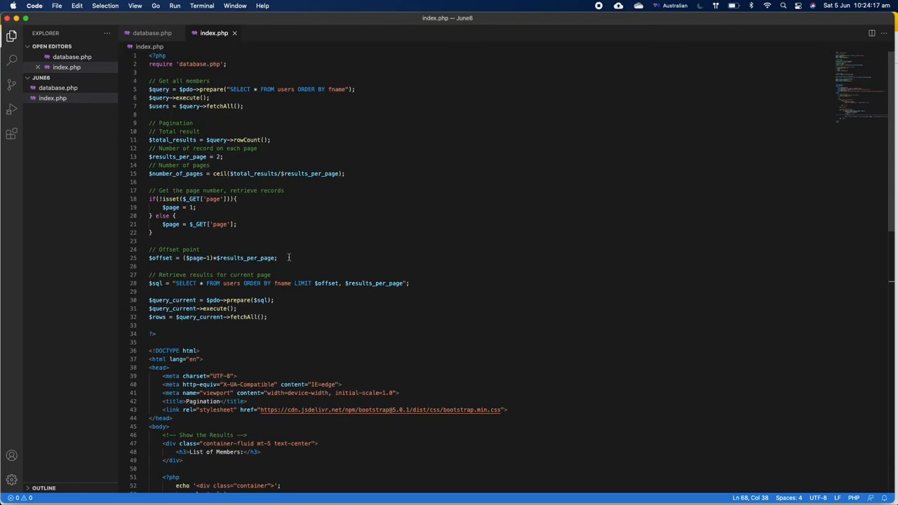
scroll(down, 3)
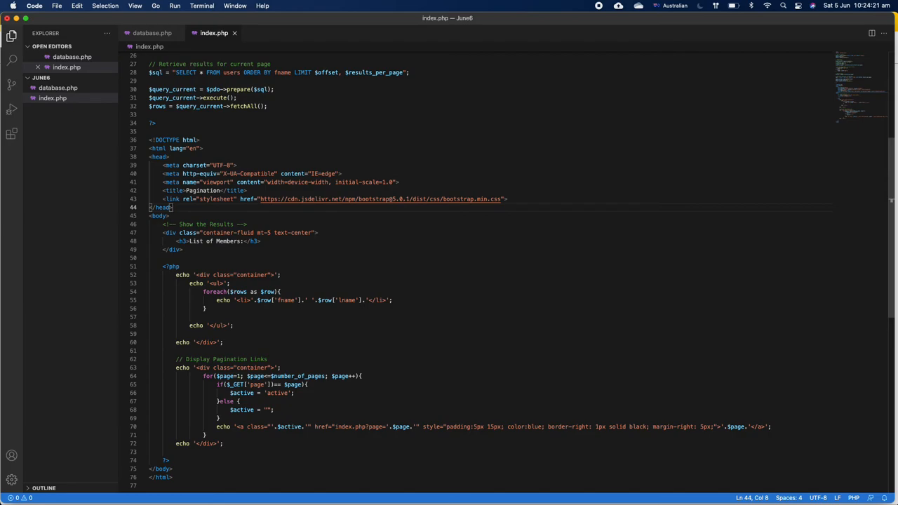
text(<style></style>)
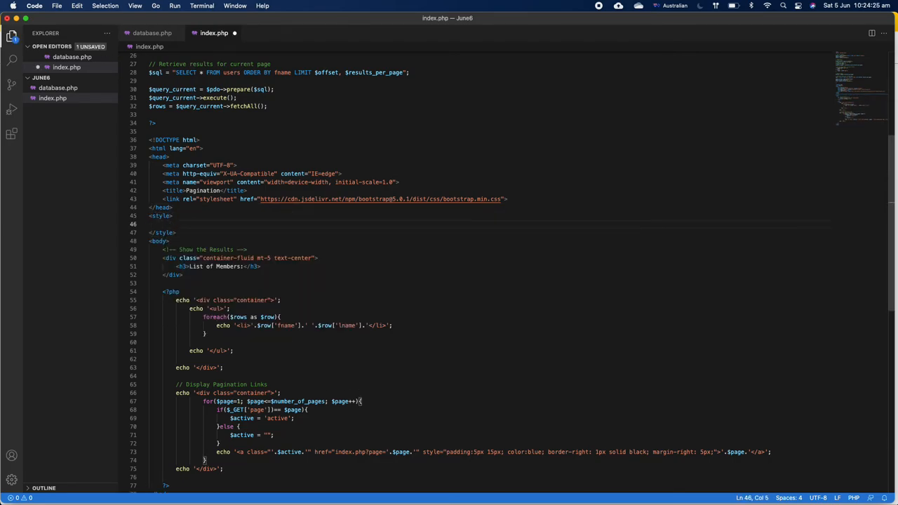
text(.active{)
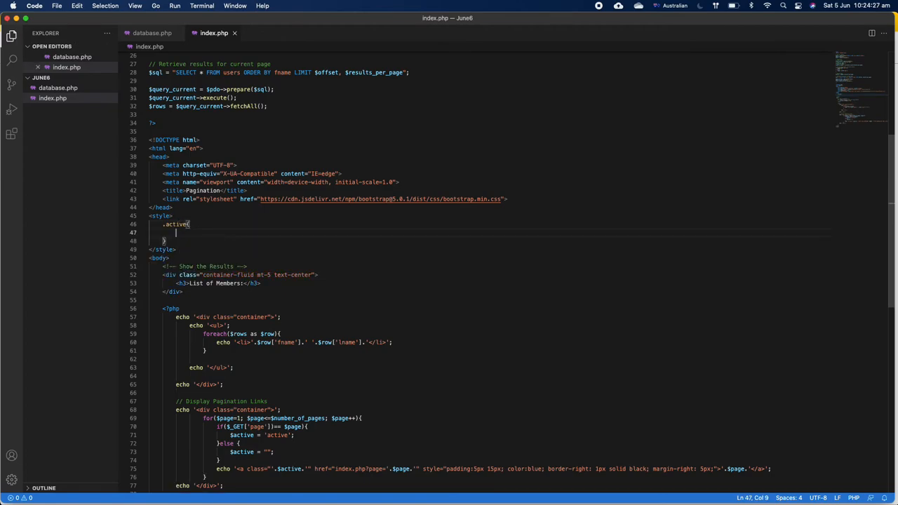
text(color: white;)
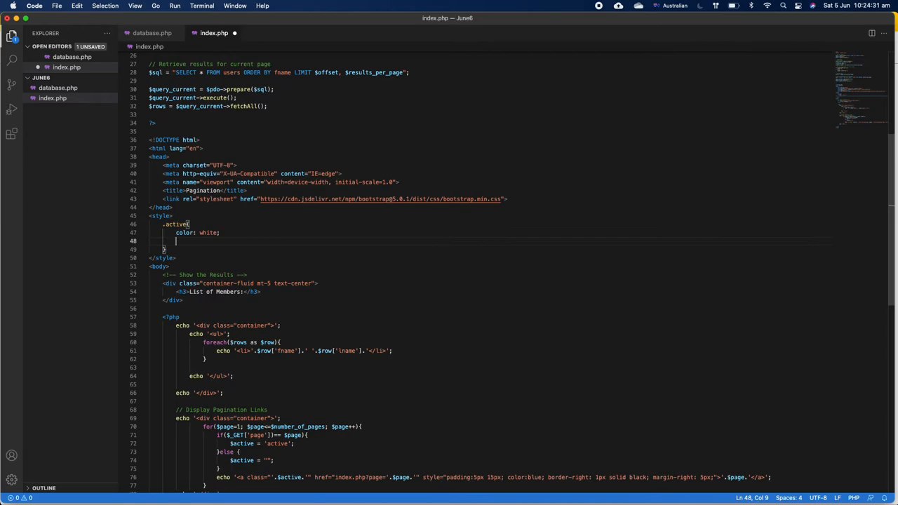
text(background)
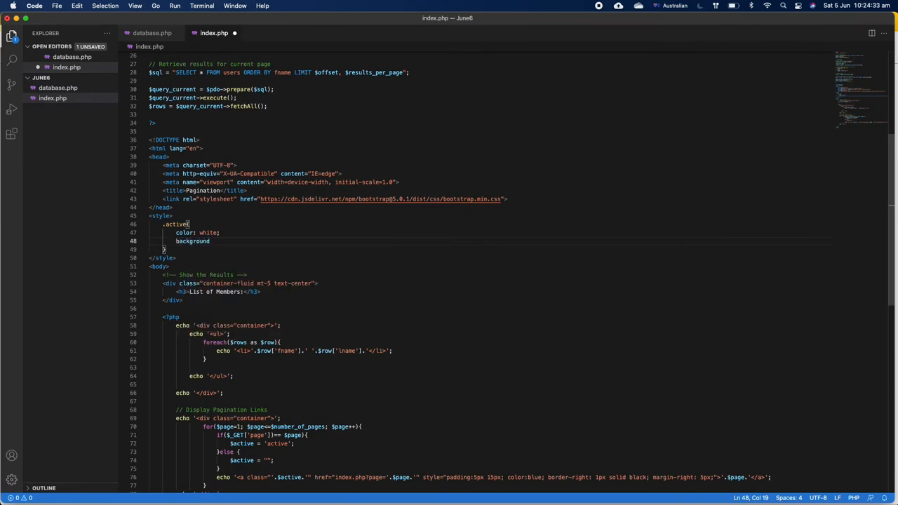
text(:)
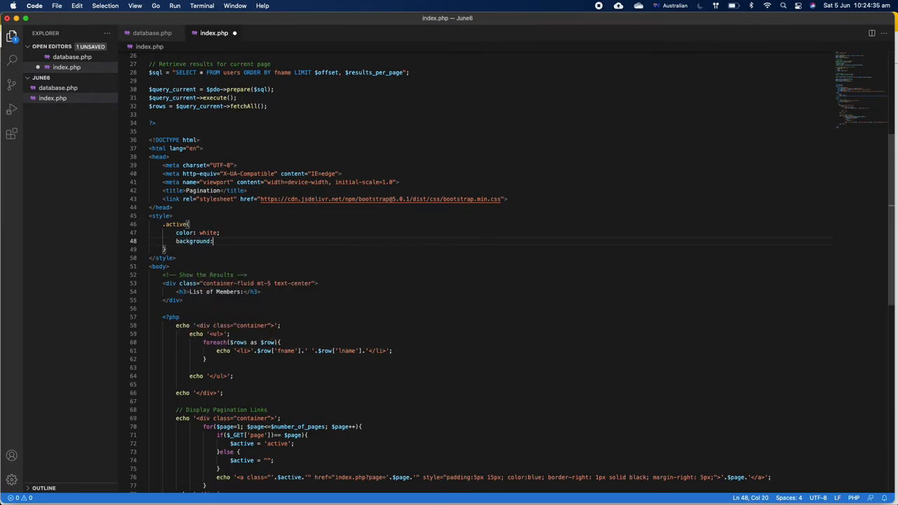
text(green)
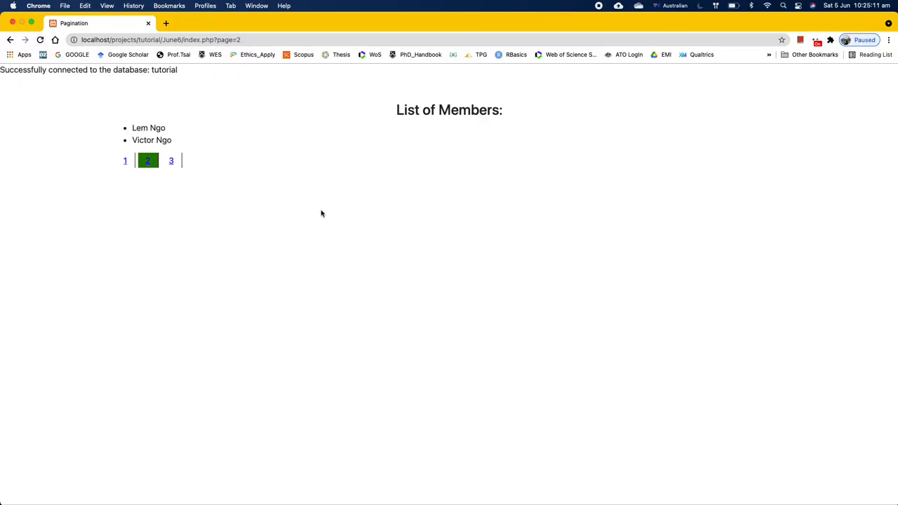
mouse_move(160, 177)
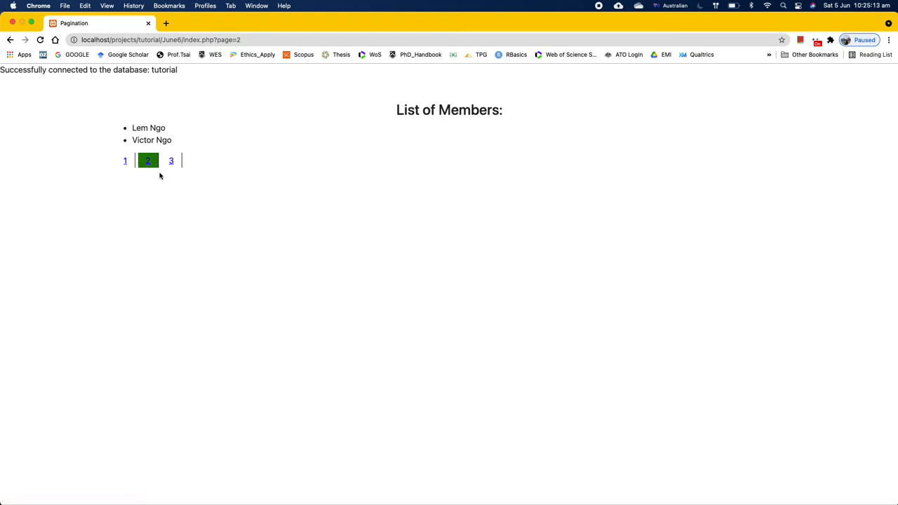
Step: Browse pages 3, 1, 2 and 1 to check the green highlight follows the open page
click(171, 160)
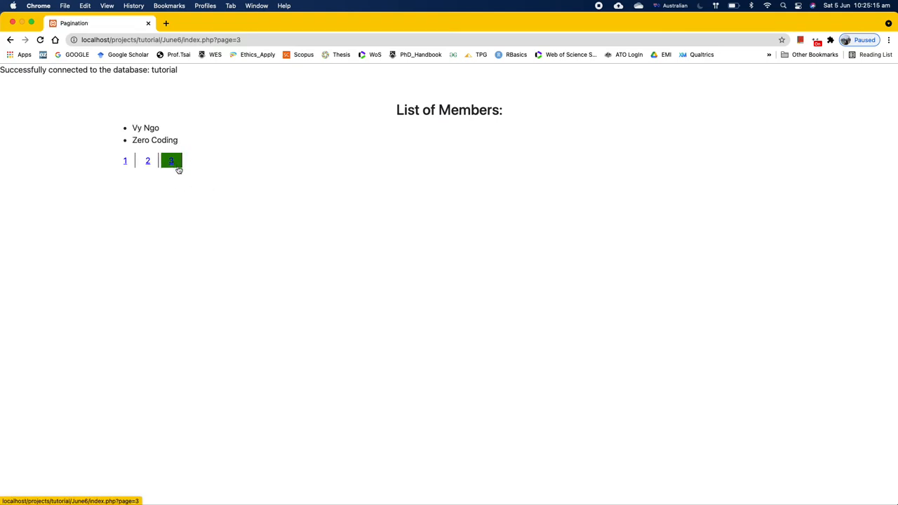
click(125, 160)
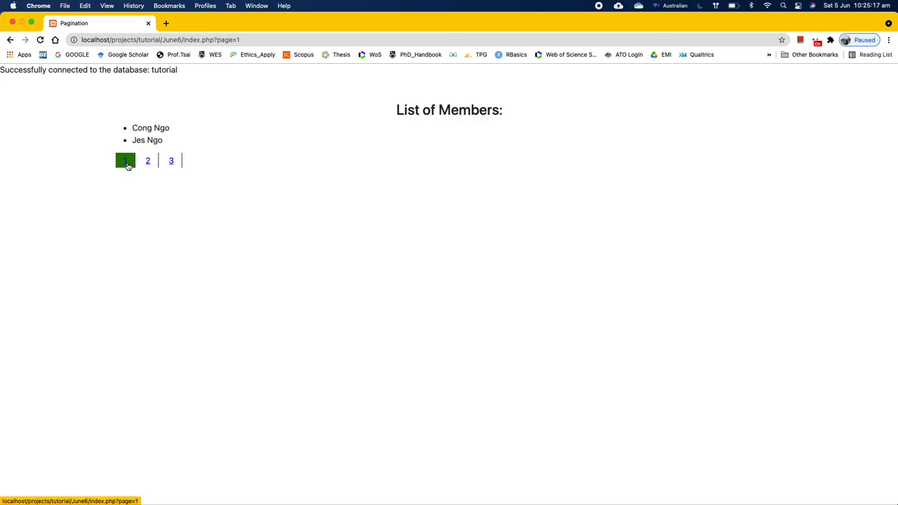
click(147, 160)
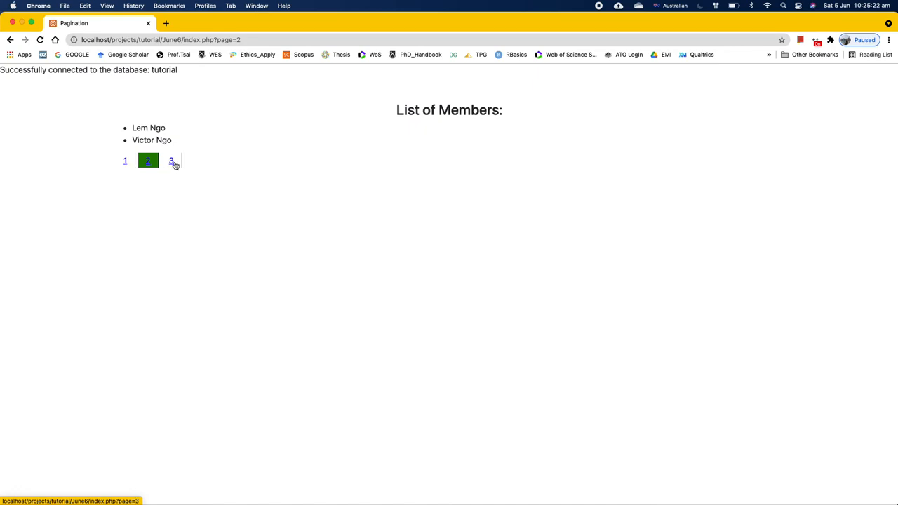
click(125, 160)
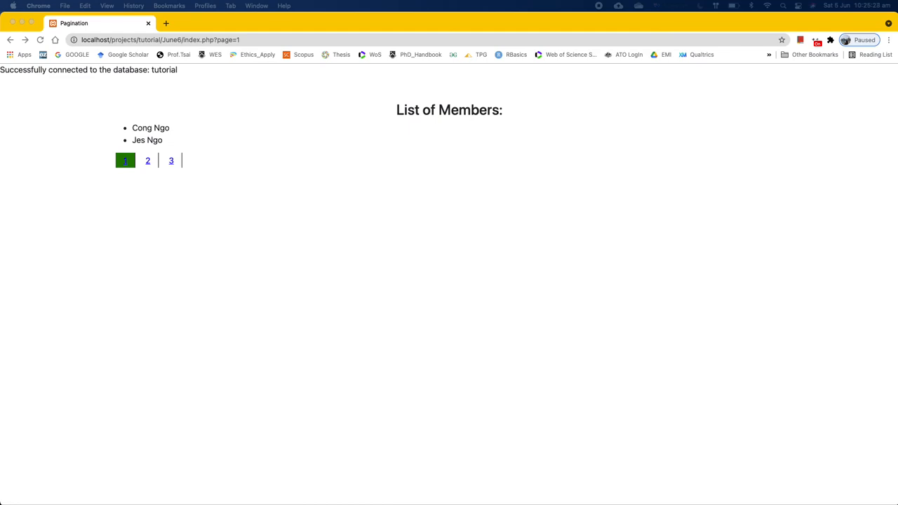
mouse_move(137, 171)
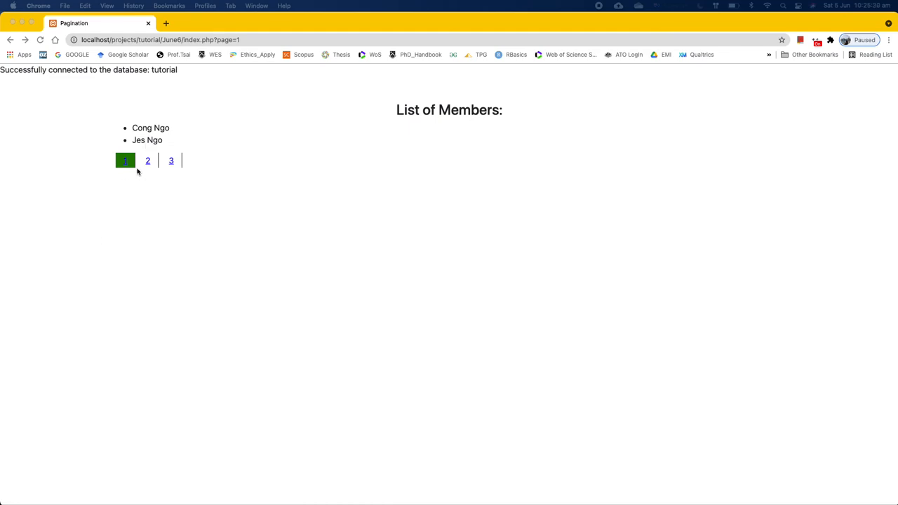
mouse_move(149, 166)
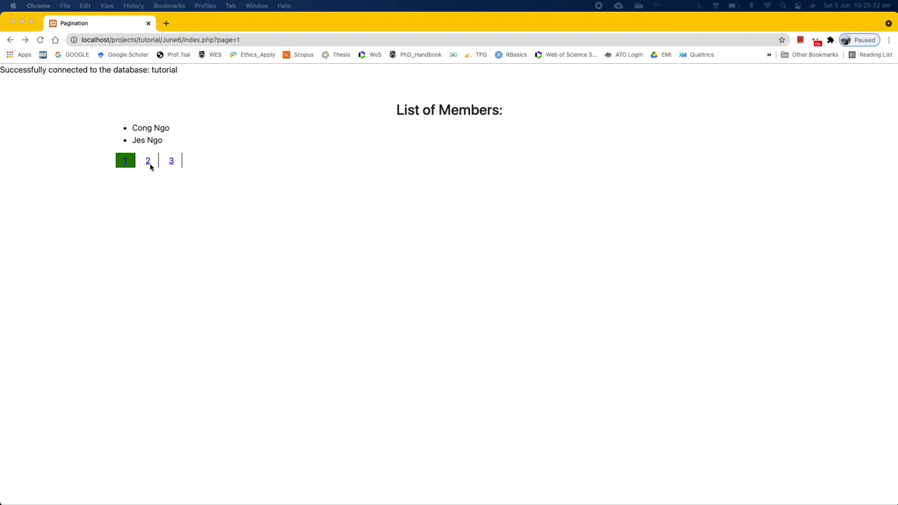
mouse_move(149, 167)
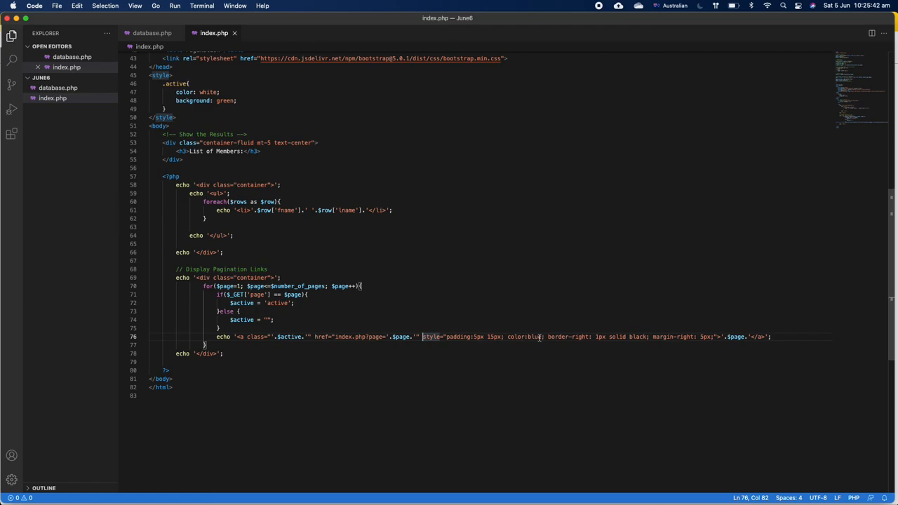
Step: Insert text-decoration: none; into the pagination link's inline style before padding
double_click(534, 337)
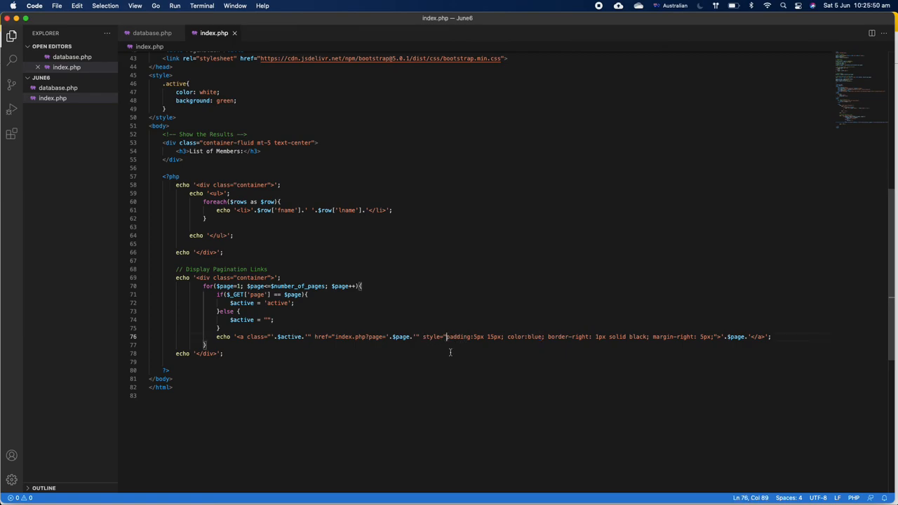
text(text-decoration:)
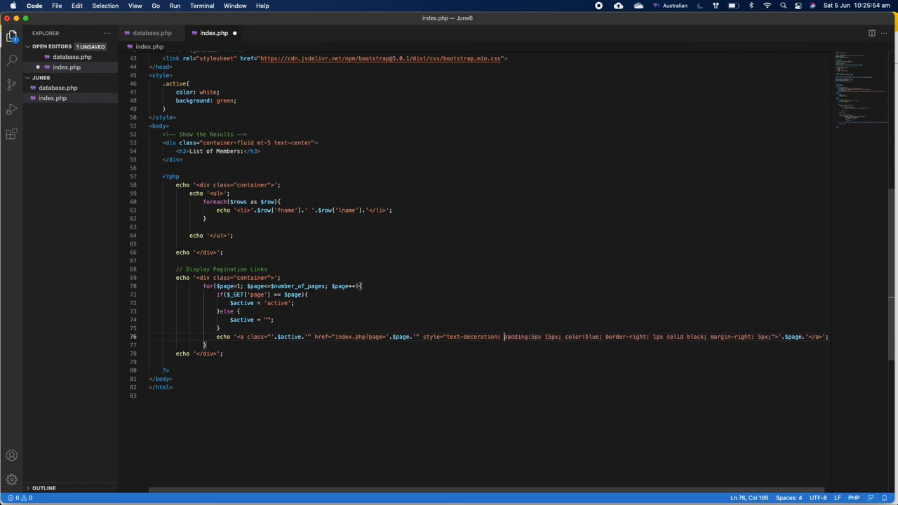
text(no)
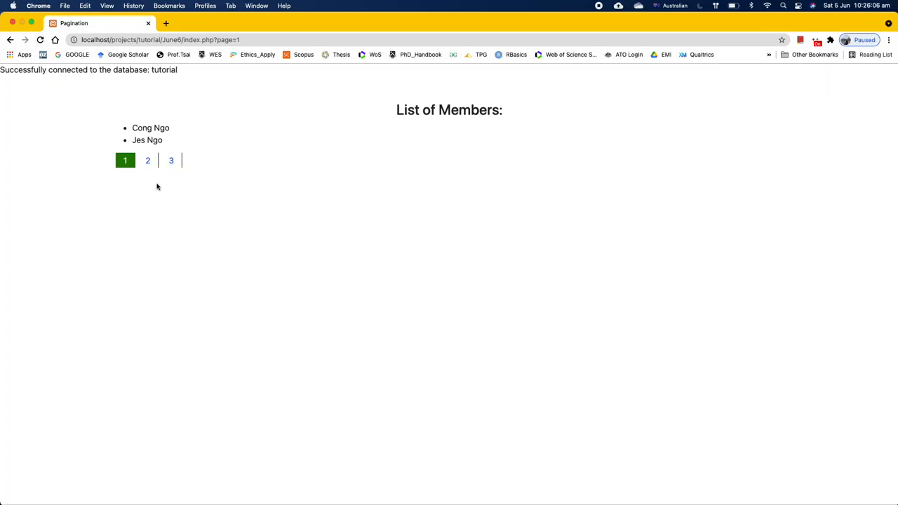
Step: Browse pages 2, 3, 2, 1, 2, 1 to confirm non-underlined links with green current page
click(147, 160)
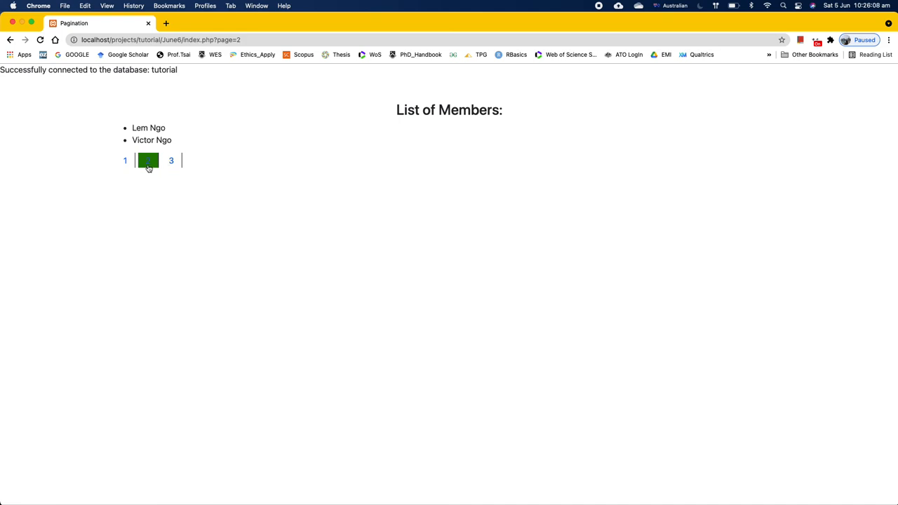
click(172, 160)
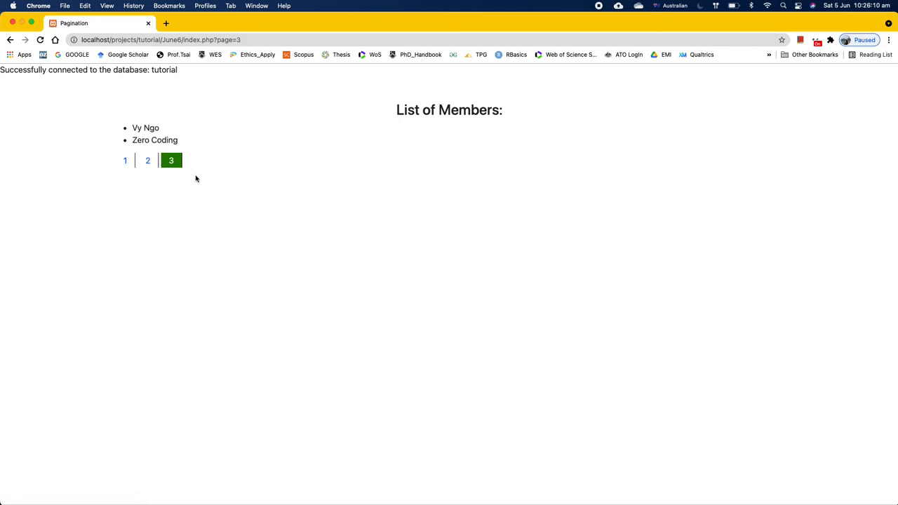
mouse_move(147, 160)
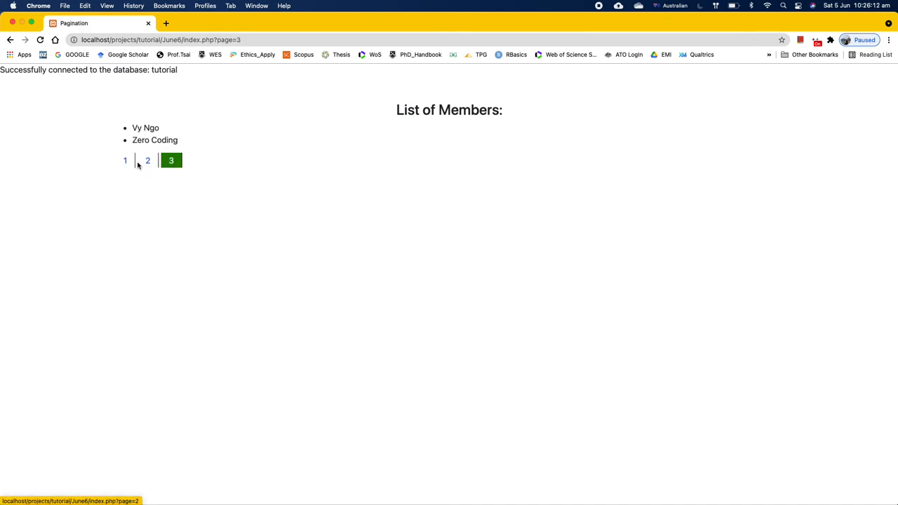
click(148, 160)
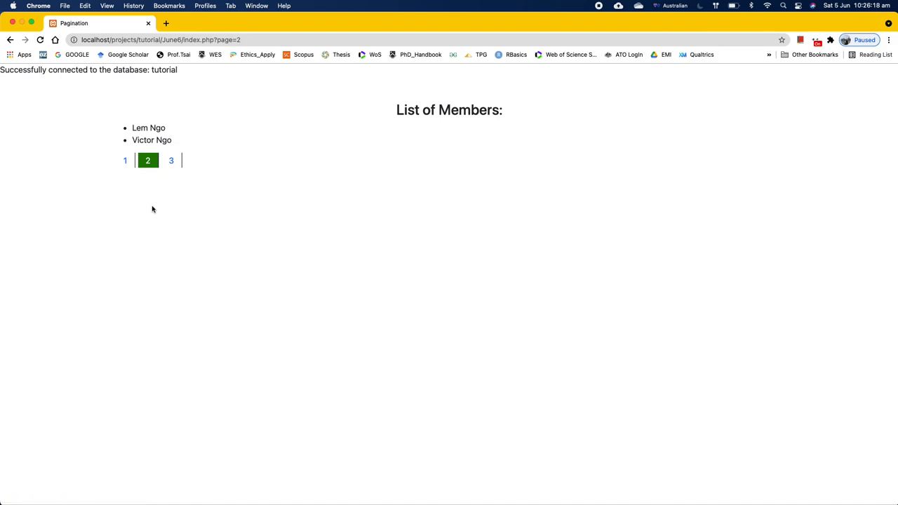
mouse_move(199, 203)
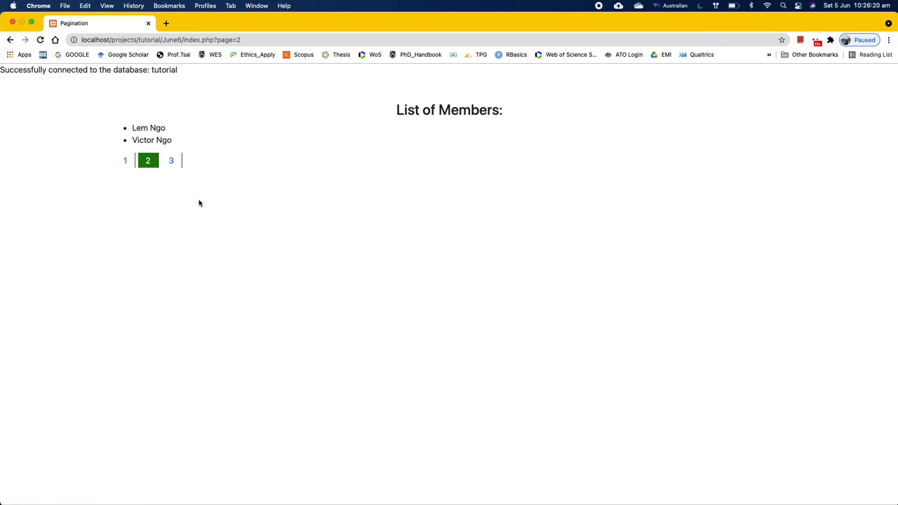
click(125, 160)
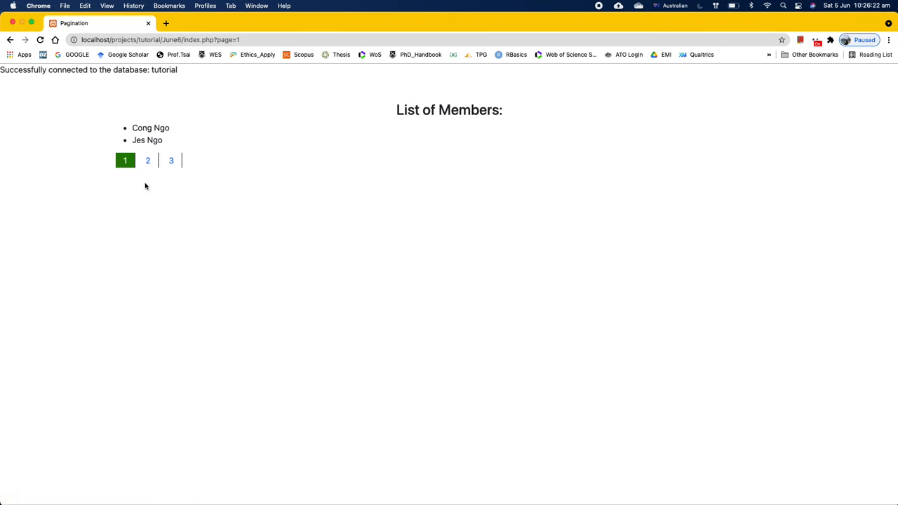
mouse_move(163, 197)
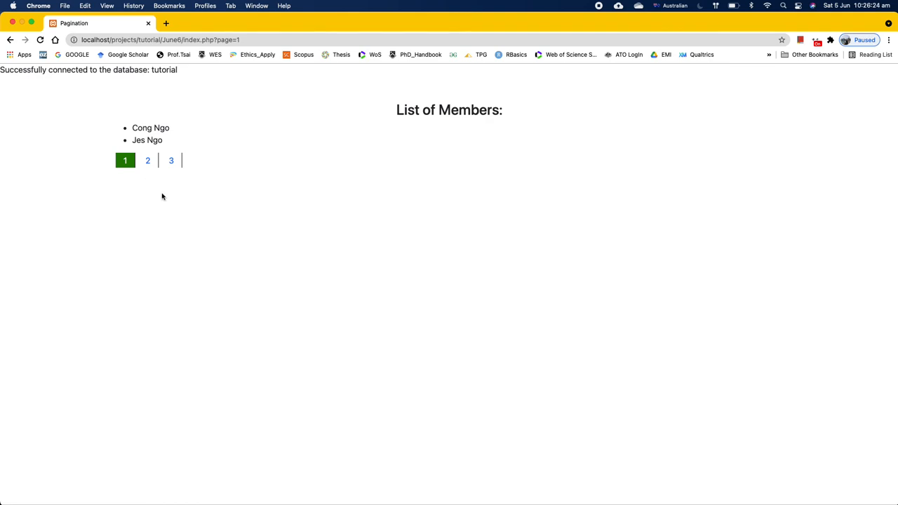
mouse_move(169, 180)
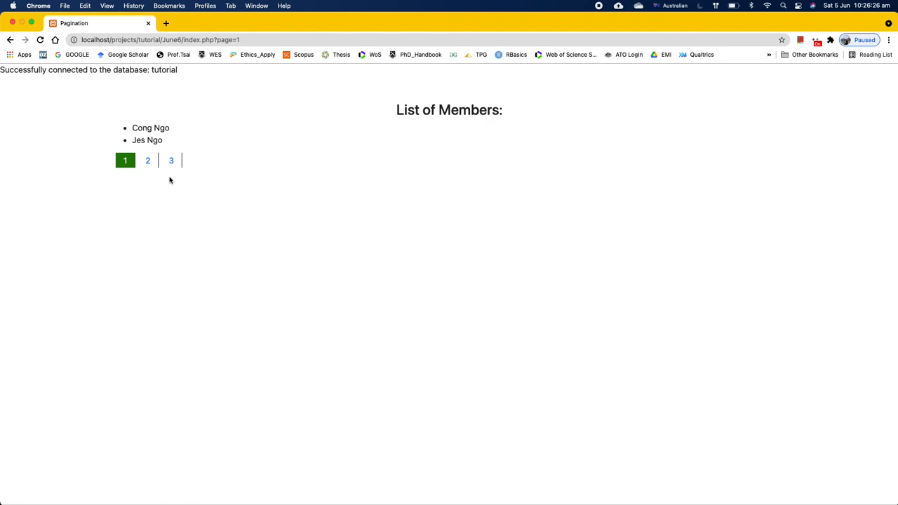
click(147, 160)
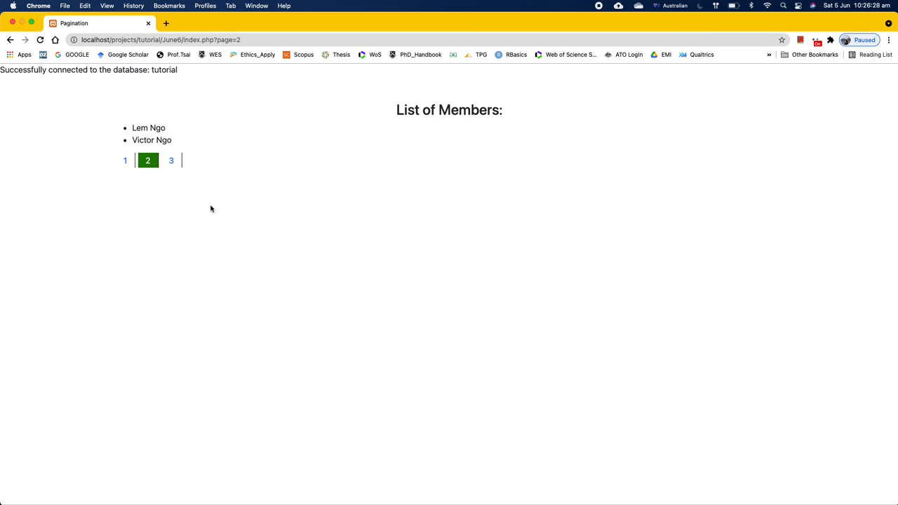
click(125, 160)
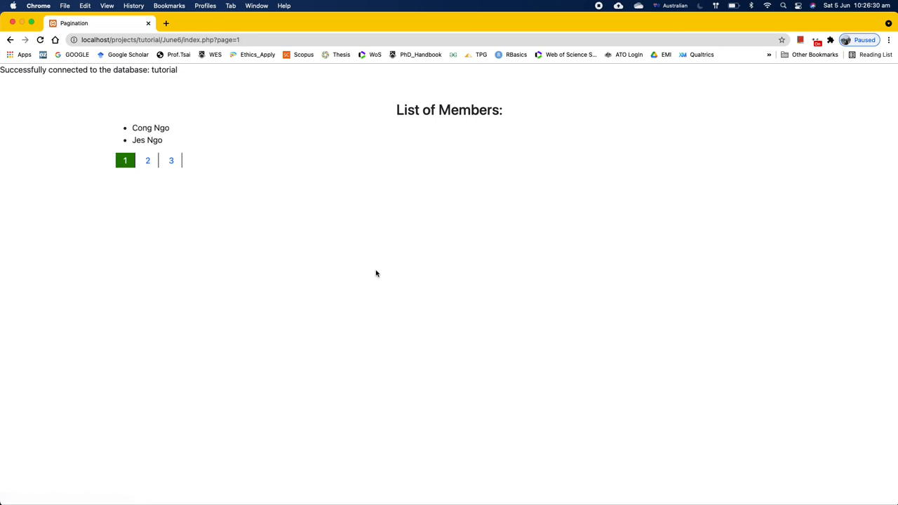